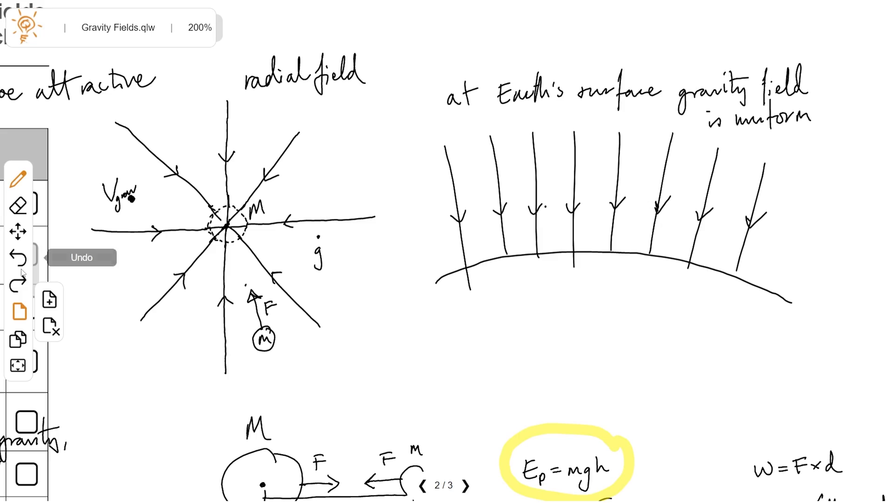
# Step: Navigate from page 2's radial field sketches to page 3's Gravitational fields checklist
pyautogui.click(19, 338)
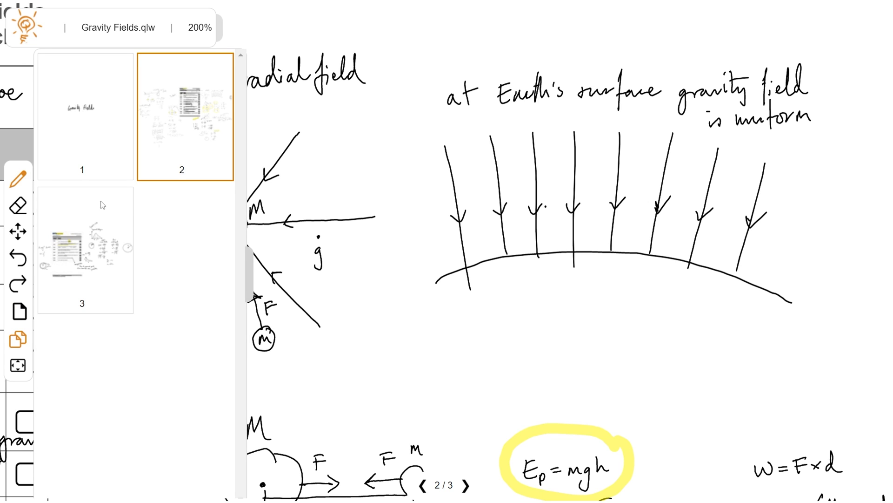
pyautogui.click(86, 249)
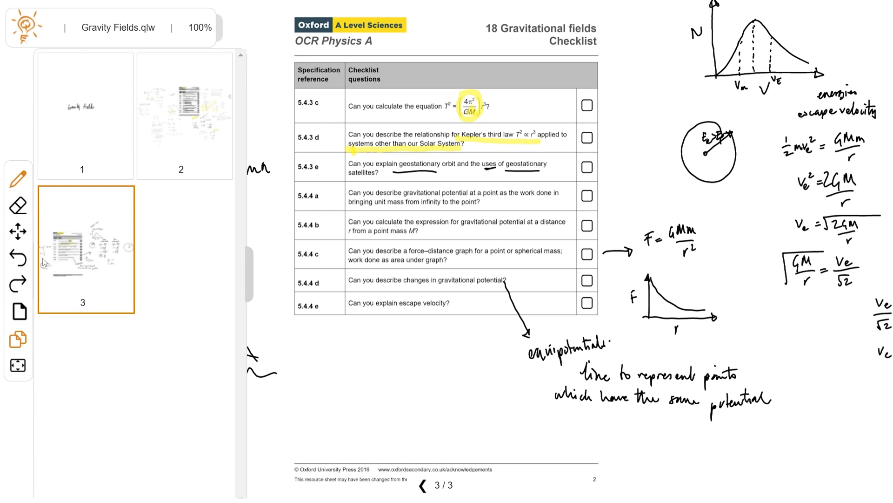